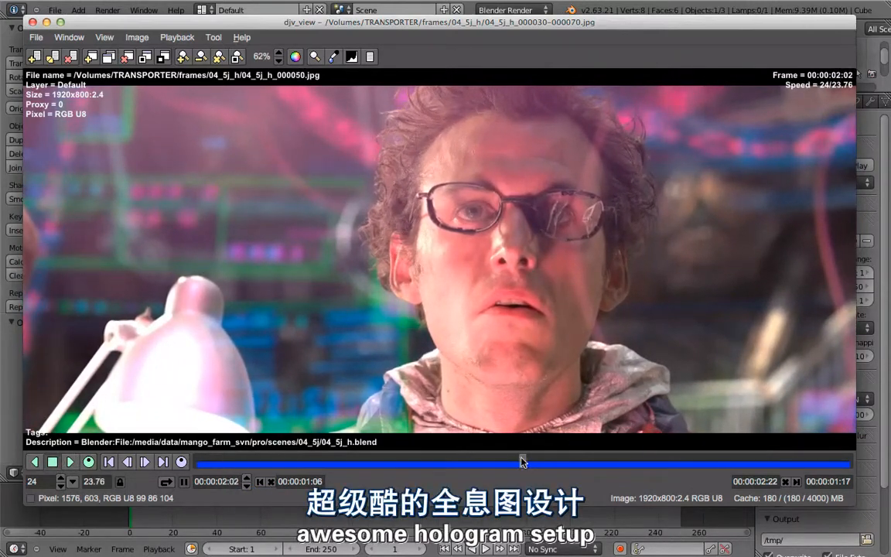
Scrub the djv_view timeline across the rendered 04_5j_h frames
{"action": "left_click_drag", "start_coordinate": [523, 461], "coordinate": [474, 461]}
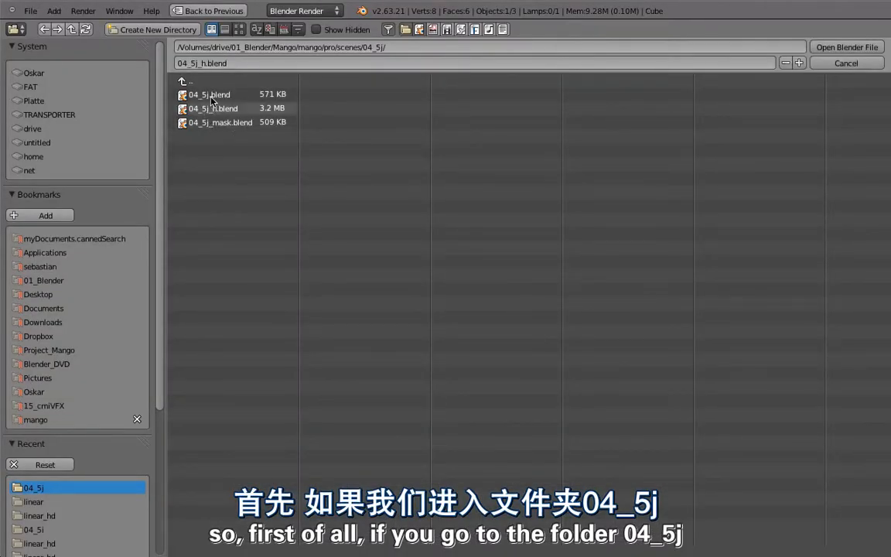
Enter the 04_5j folder and select 04_5j_mask.blend among its three blend files
{"action": "left_click", "coordinate": [209, 95]}
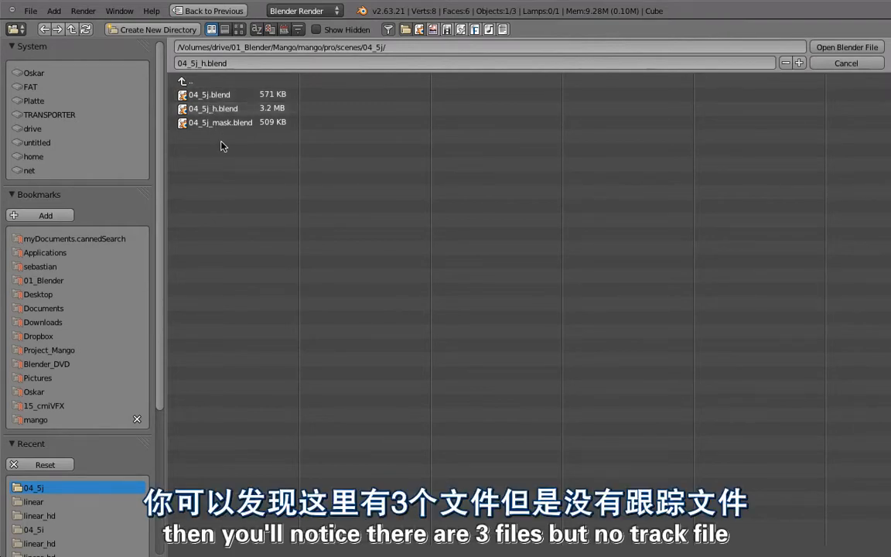
{"action": "mouse_move", "coordinate": [229, 185]}
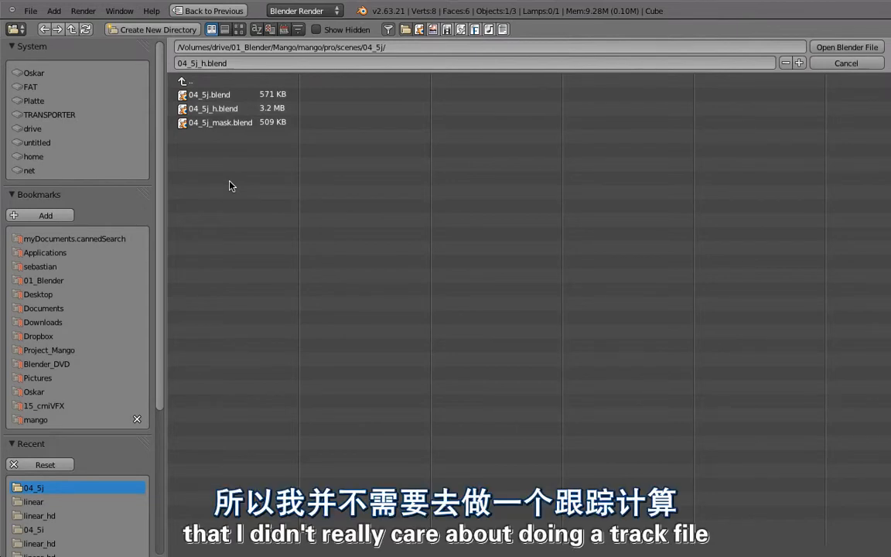
{"action": "left_click", "coordinate": [219, 122]}
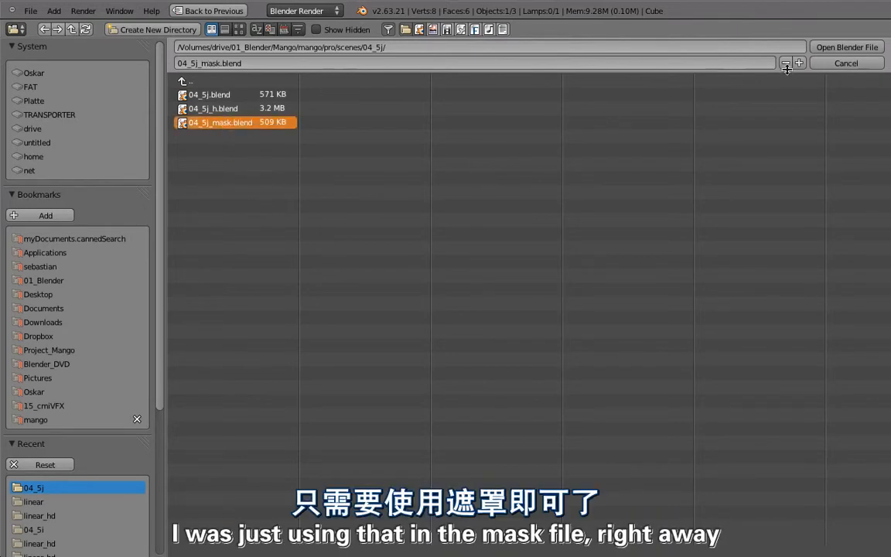
Load 04_5j_mask.blend and show its compositor node network over the tracked green-screen clip
{"action": "left_click", "coordinate": [846, 46]}
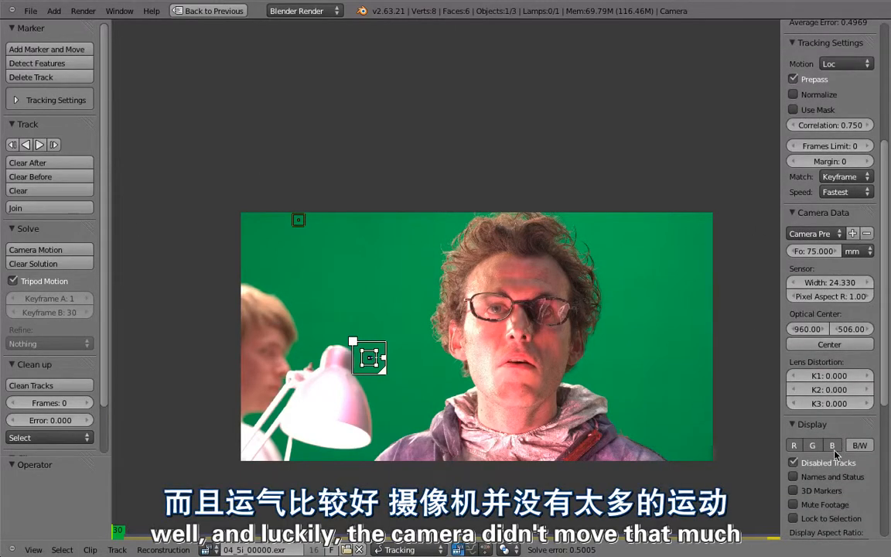
{"action": "left_click", "coordinate": [860, 445]}
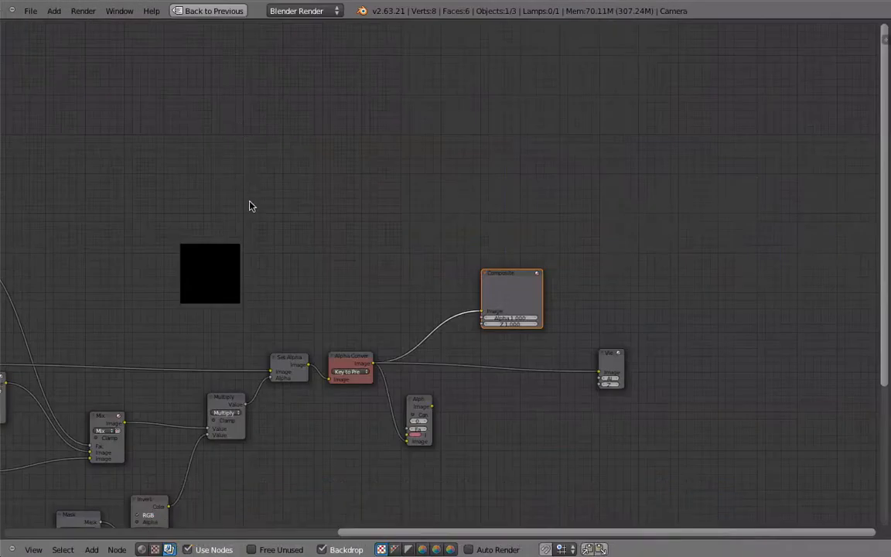
Zoom the Node Editor to see the keyed white-on-black actor matte behind the nodes
{"action": "scroll", "scroll_direction": "down", "scroll_amount": 3}
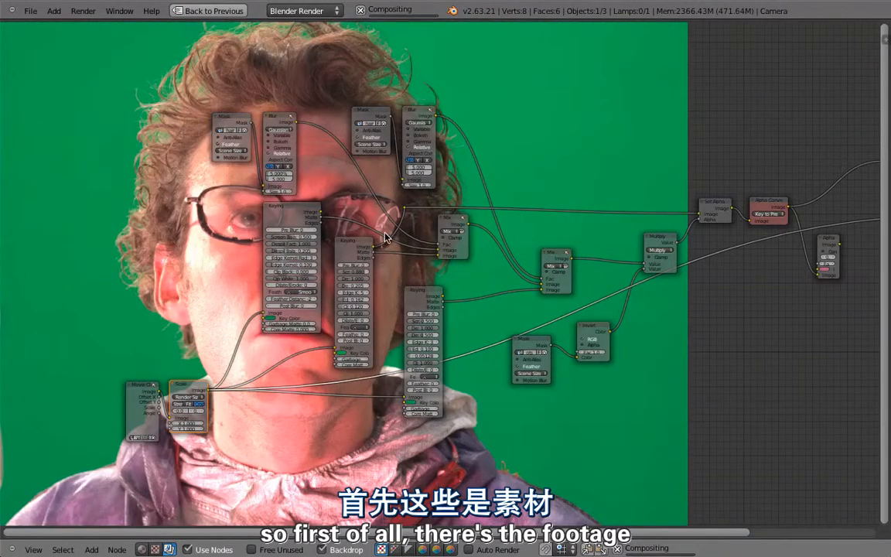
{"action": "mouse_move", "coordinate": [353, 220]}
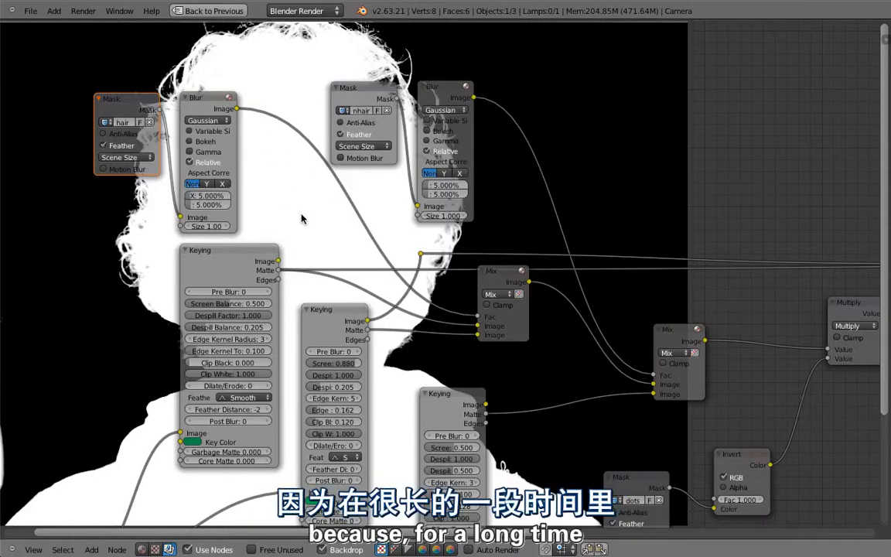
{"action": "mouse_move", "coordinate": [285, 247]}
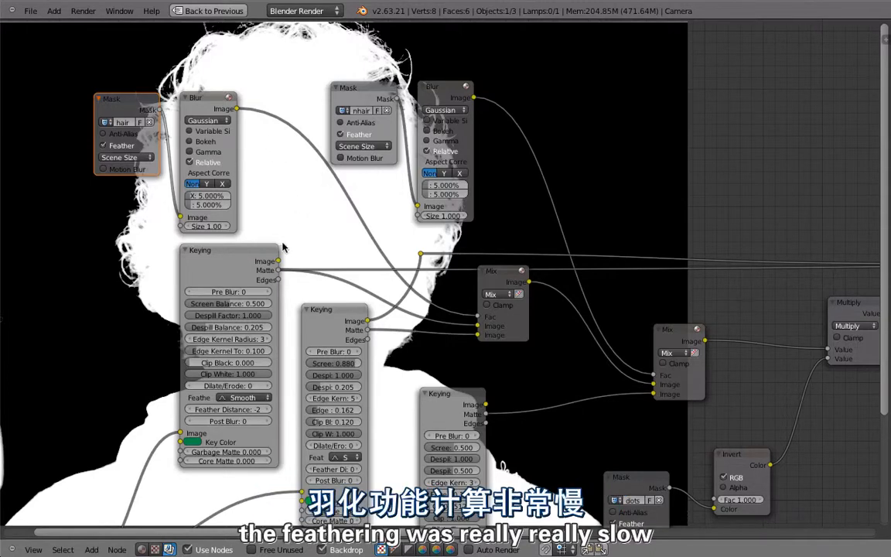
{"action": "mouse_move", "coordinate": [282, 222]}
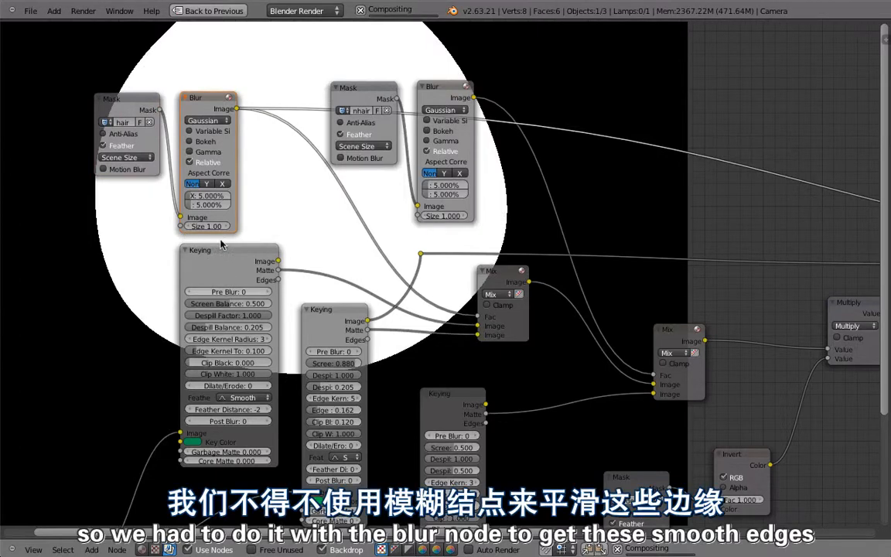
{"action": "mouse_move", "coordinate": [85, 302]}
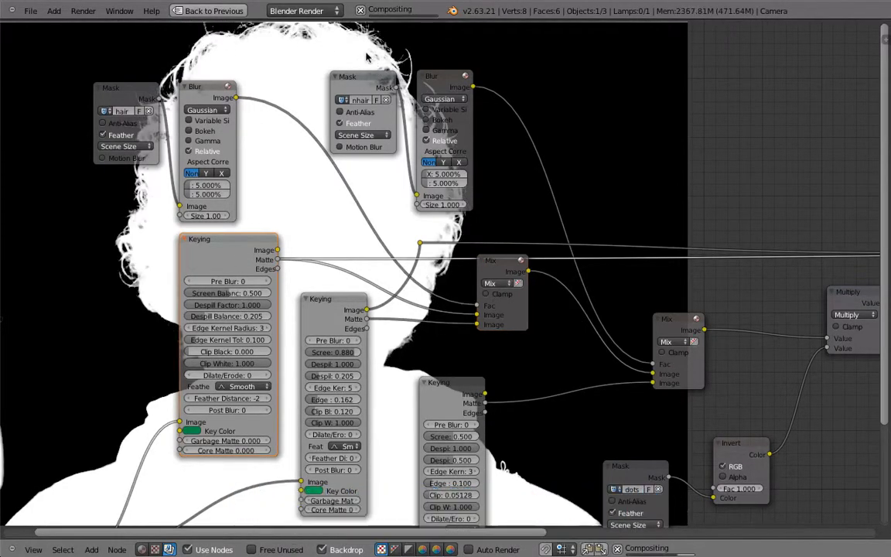
{"action": "mouse_move", "coordinate": [292, 211]}
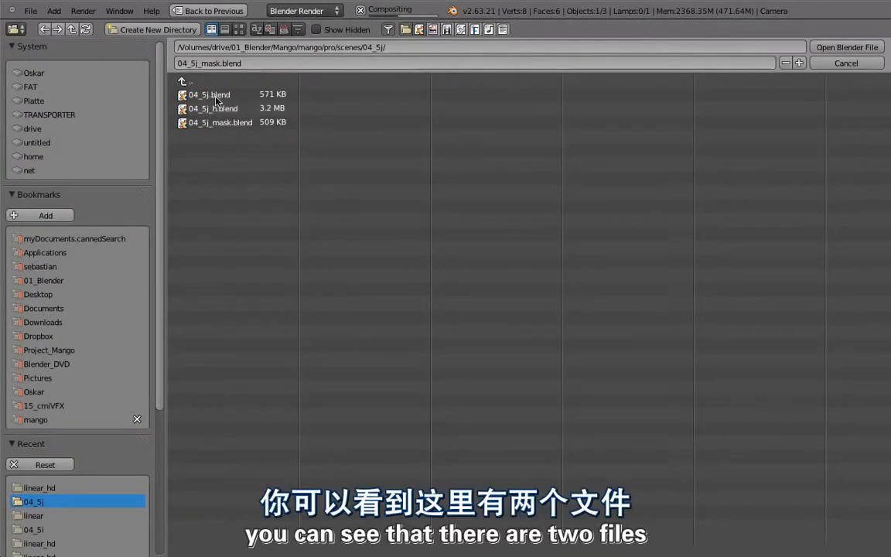
Load the main 04_5j.blend to review its compact compositing node tree
{"action": "left_click", "coordinate": [208, 94]}
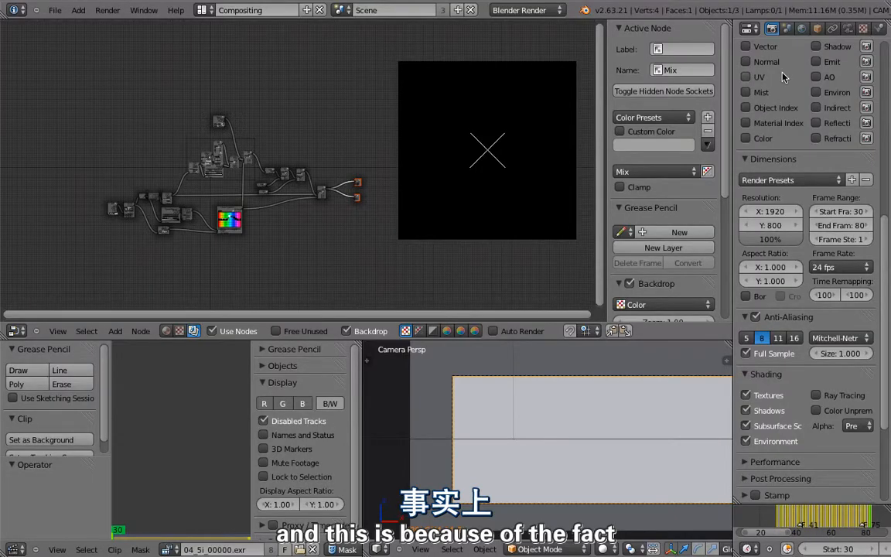
{"action": "mouse_move", "coordinate": [313, 239]}
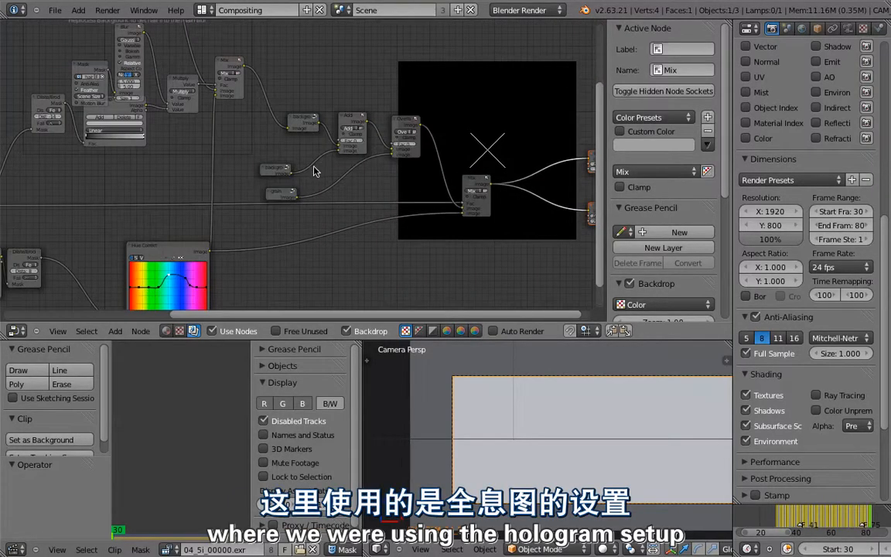
{"action": "mouse_move", "coordinate": [331, 296]}
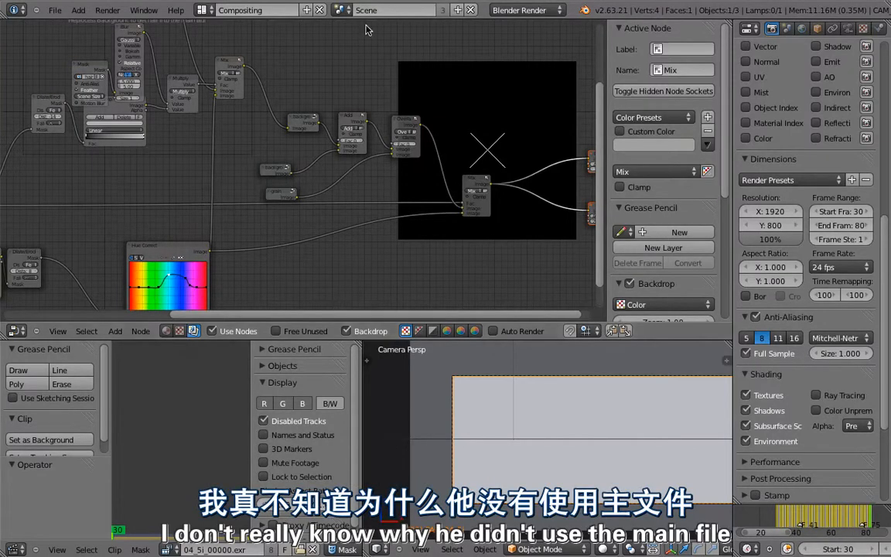
{"action": "mouse_move", "coordinate": [395, 223]}
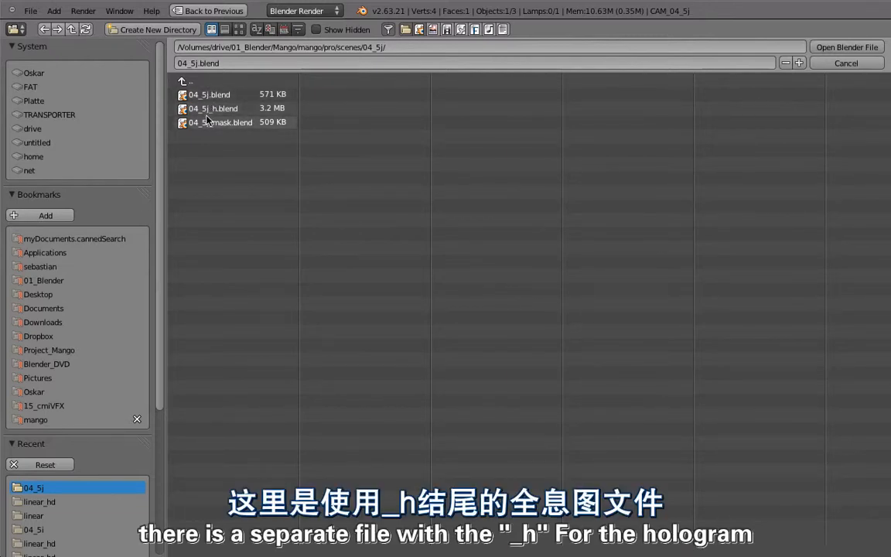
Load 04_5j_h.blend, showing its hologram interface scene in the 3D View
{"action": "left_click", "coordinate": [214, 109]}
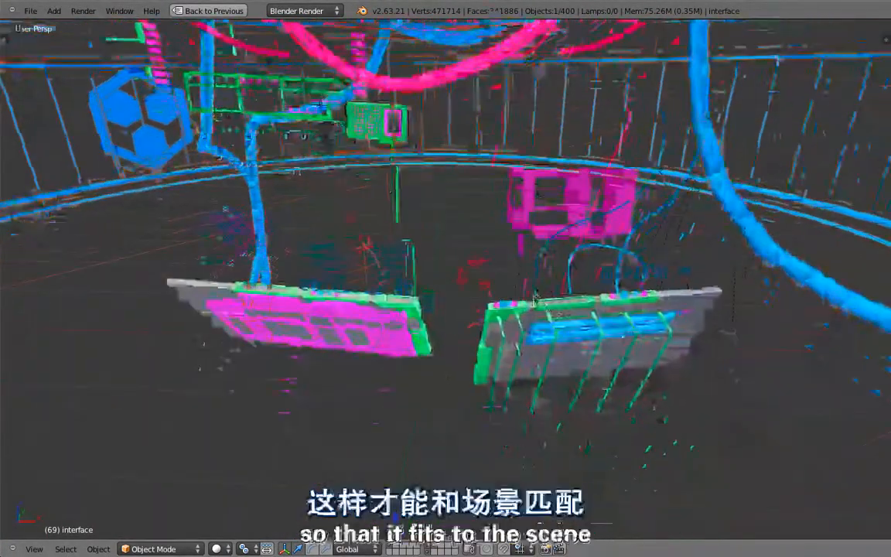
Show the hologram file's Compositing layout with its holograms and backhologram render layers
{"action": "key", "text": "KP_0"}
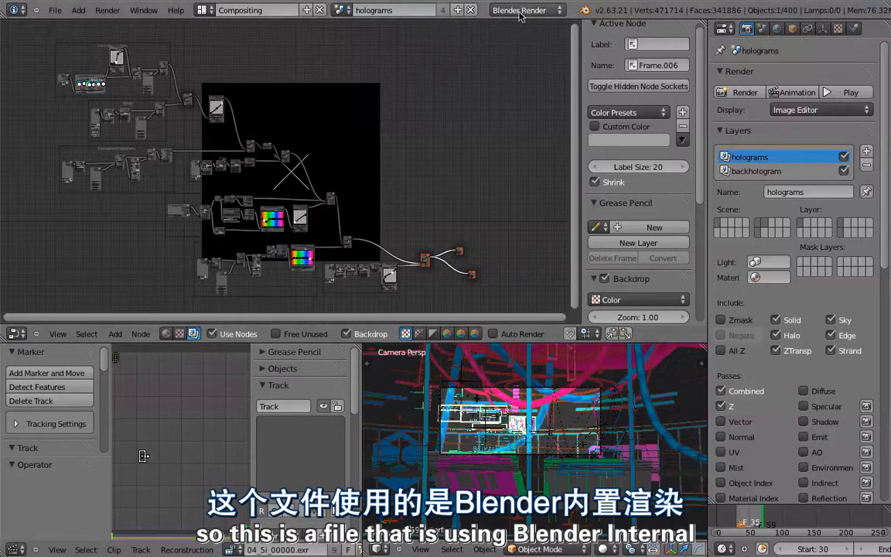
Switch to the background scene and review its Cycles render settings with OpenEXR output
{"action": "left_click", "coordinate": [374, 9]}
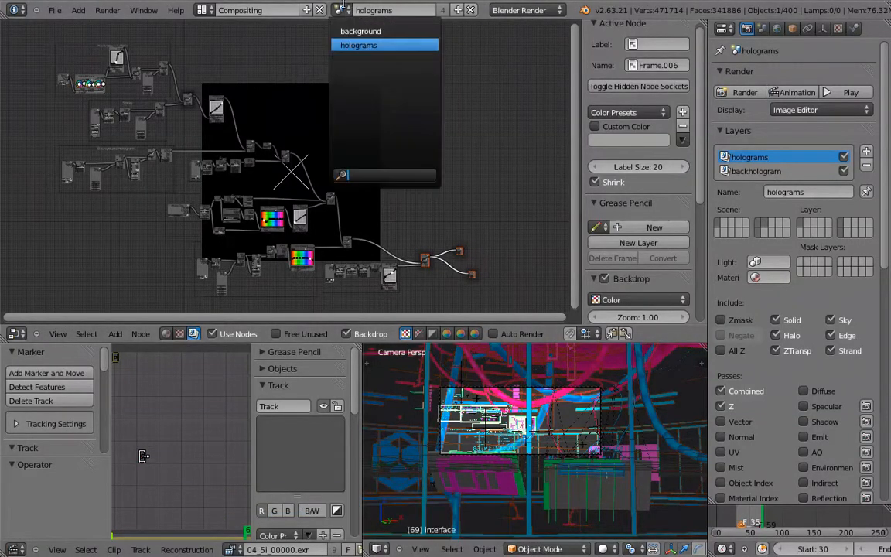
{"action": "left_click", "coordinate": [360, 31]}
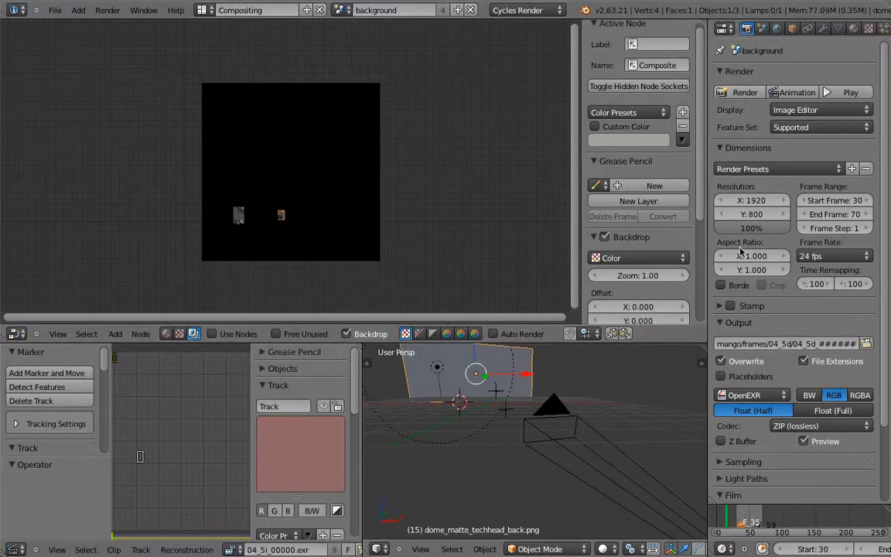
{"action": "scroll", "scroll_direction": "down", "scroll_amount": 3}
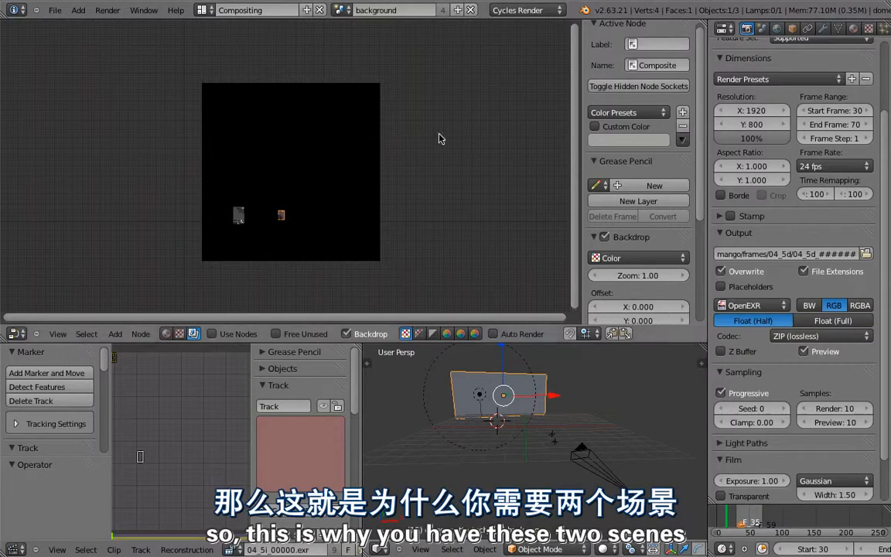
{"action": "left_click", "coordinate": [375, 10]}
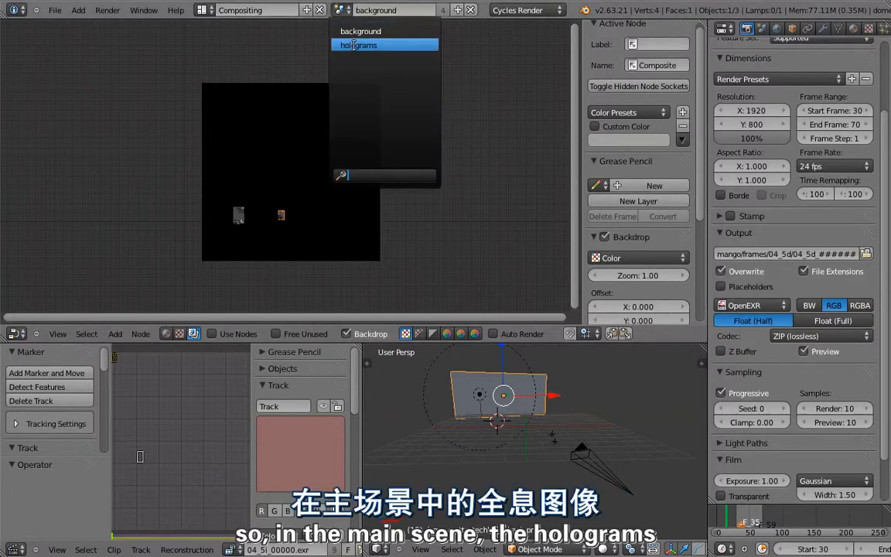
Return to the holograms scene and browse to the 04_5j/linear EXR frames folder
{"action": "left_click", "coordinate": [359, 45]}
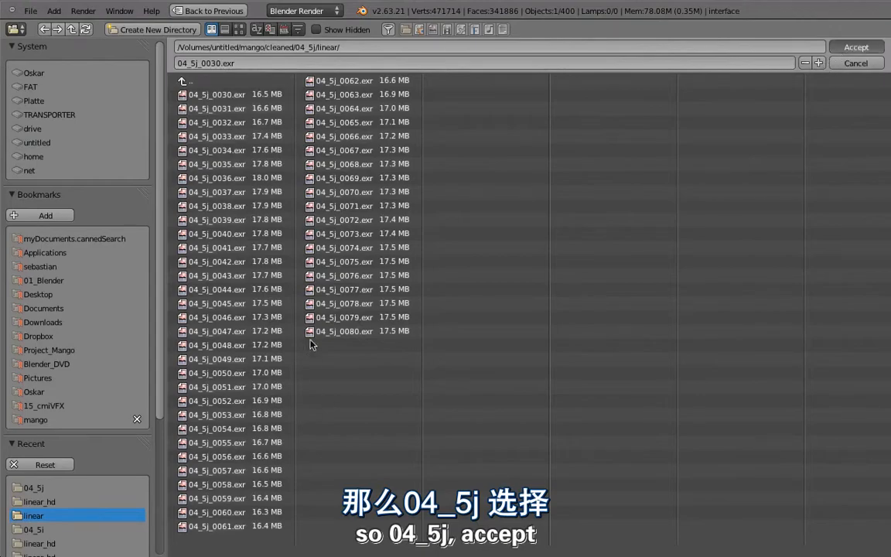
Accept the 04_5j linear EXR sequence into the clip editor, starting at frame 1 with offset -29
{"action": "left_click", "coordinate": [856, 46]}
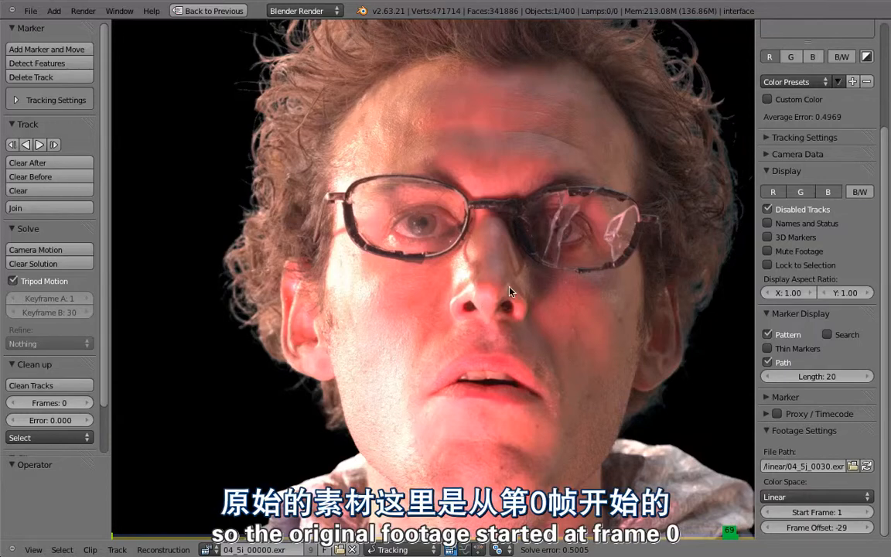
{"action": "mouse_move", "coordinate": [523, 385]}
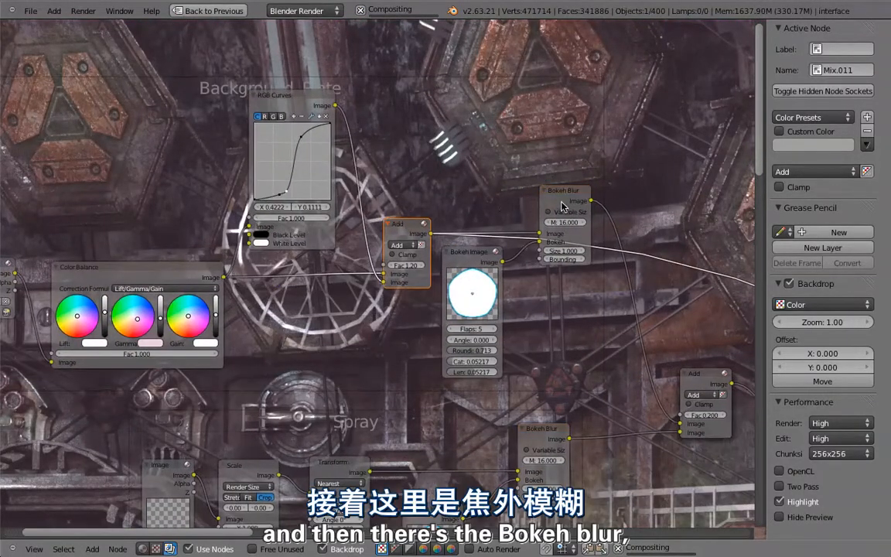
Inspect the Bokeh Blur node in the Spray frame, then pan down to the Flare noise group
{"action": "left_click", "coordinate": [565, 191]}
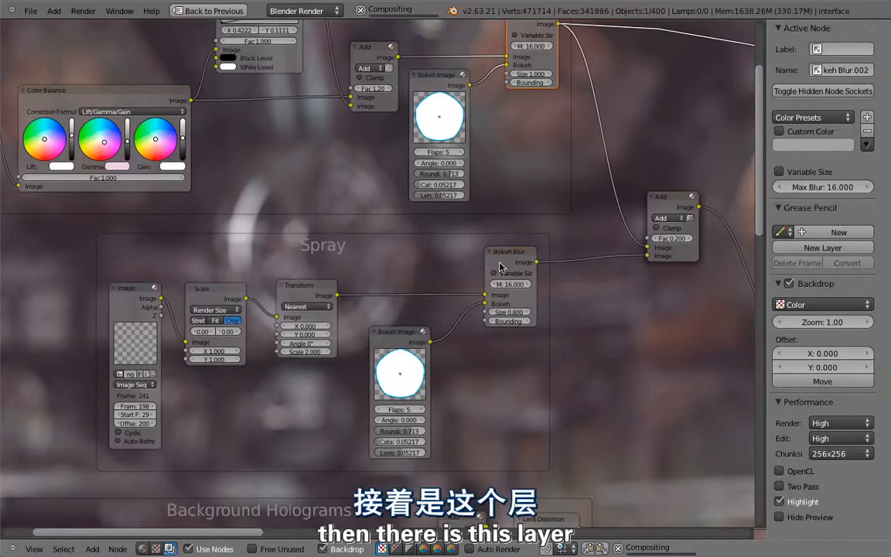
{"action": "mouse_move", "coordinate": [495, 273]}
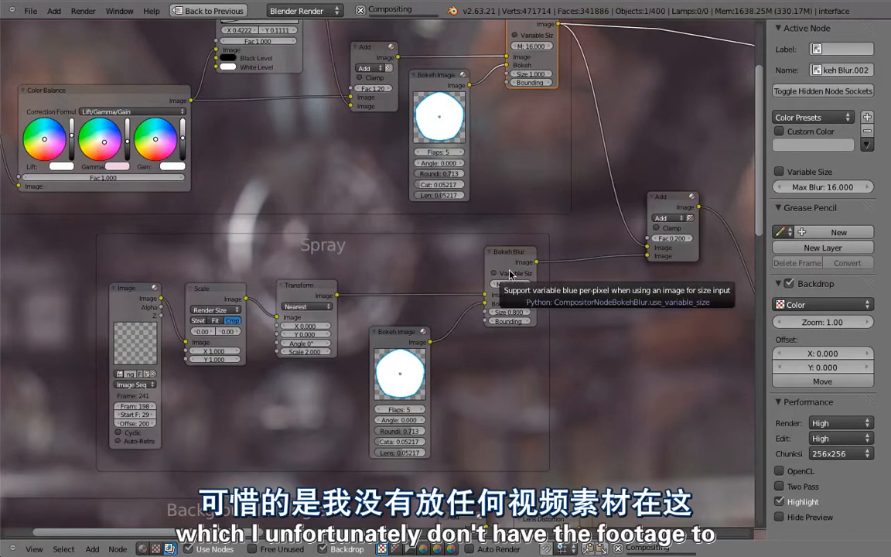
{"action": "mouse_move", "coordinate": [111, 306]}
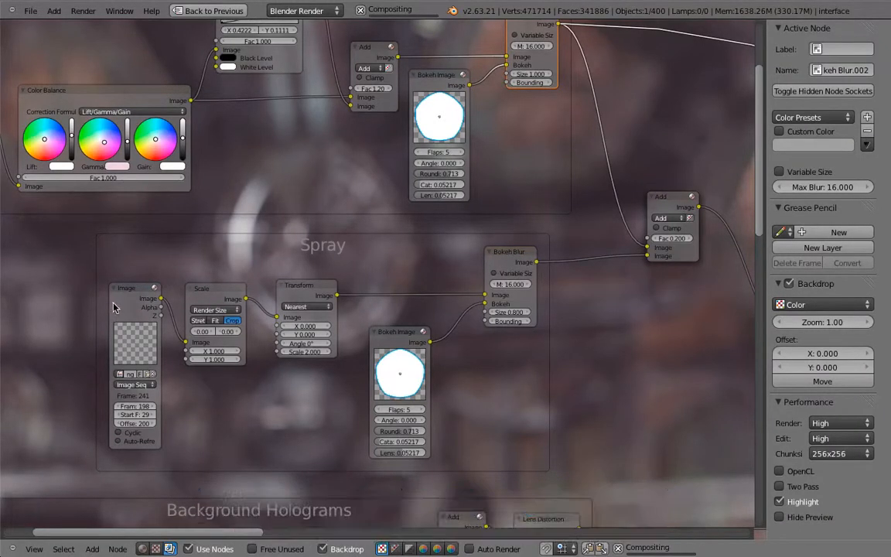
{"action": "left_click", "coordinate": [124, 287]}
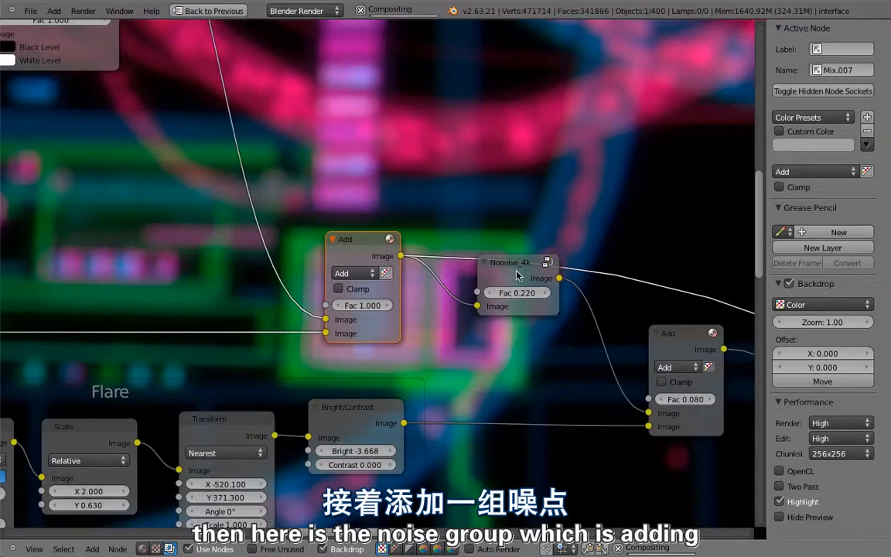
Inspect the Dilate/Erode node in the footage matte chain over the white silhouette mask
{"action": "left_click", "coordinate": [514, 263]}
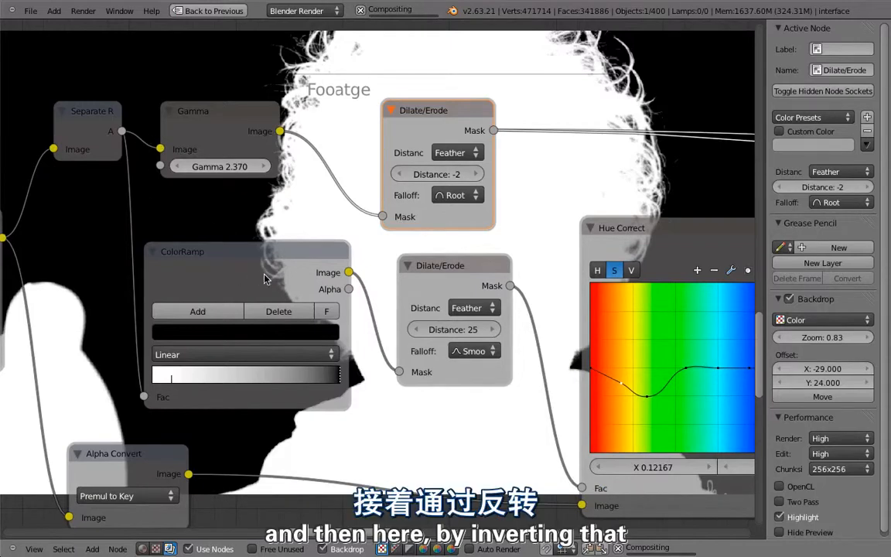
Select the Mix node combining keyed actor footage with the background and view the backdrop preview
{"action": "left_click", "coordinate": [182, 251]}
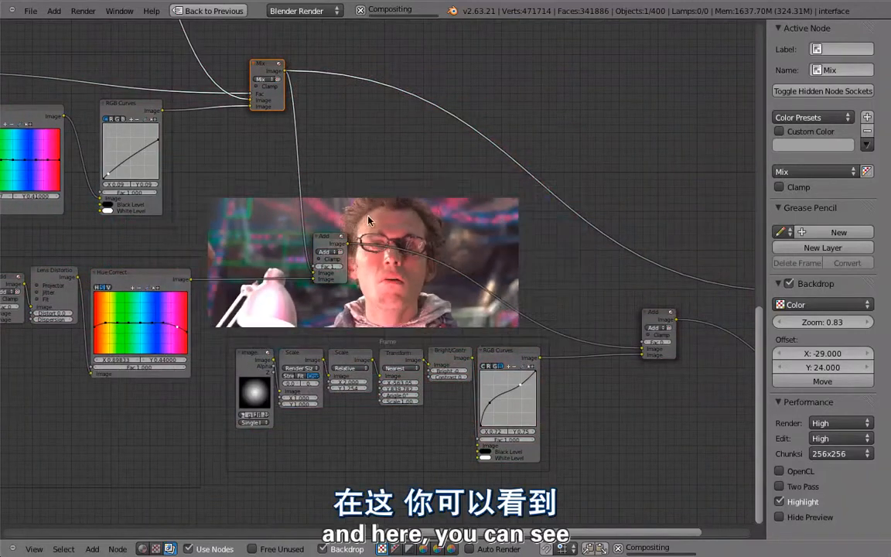
{"action": "scroll", "scroll_direction": "down", "scroll_amount": 3}
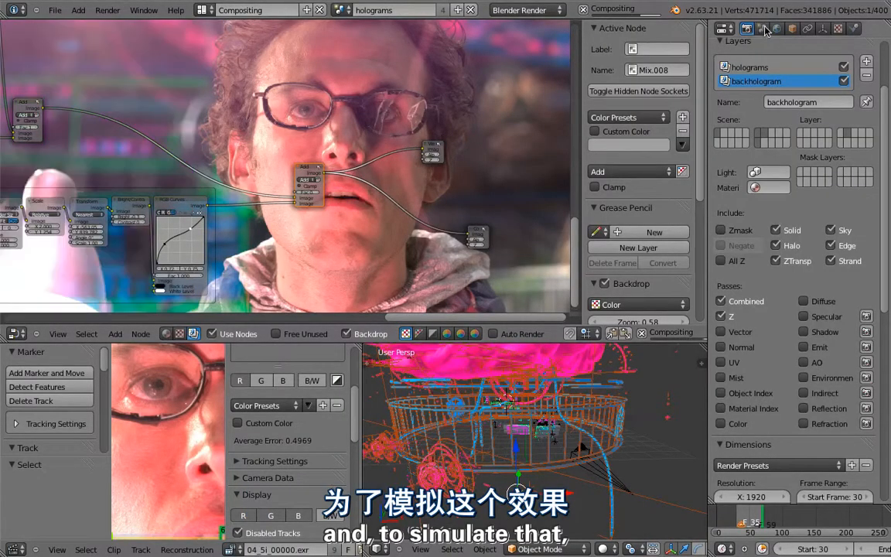
In Scene colour management, preview the composite with the Film view, then return to Default
{"action": "left_click", "coordinate": [761, 28]}
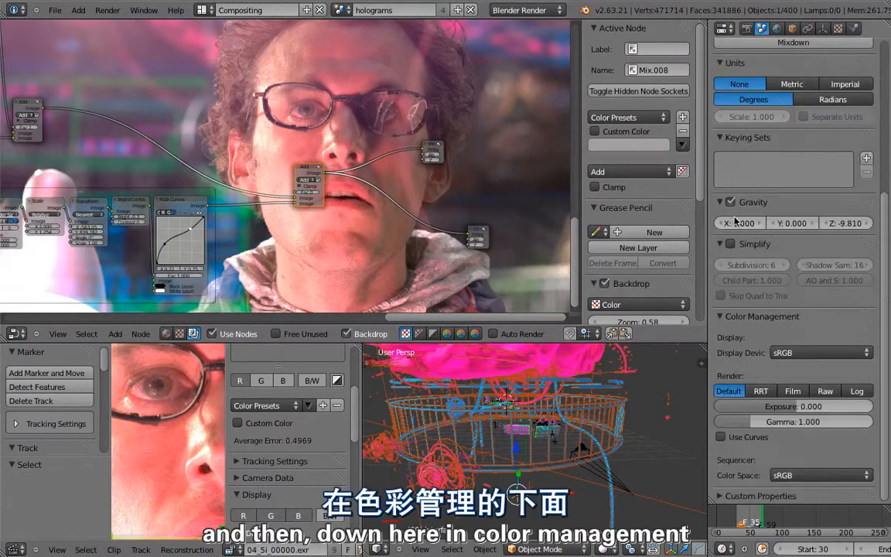
{"action": "mouse_move", "coordinate": [735, 333]}
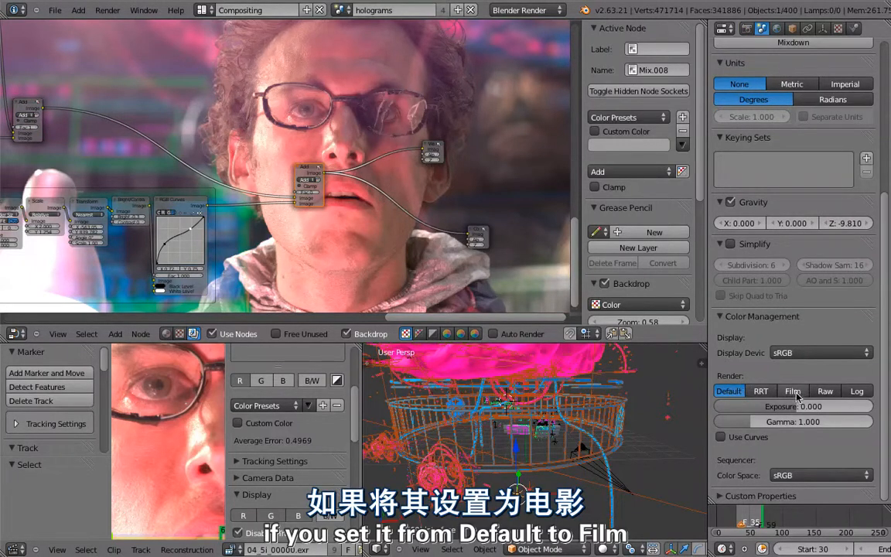
{"action": "left_click", "coordinate": [792, 390]}
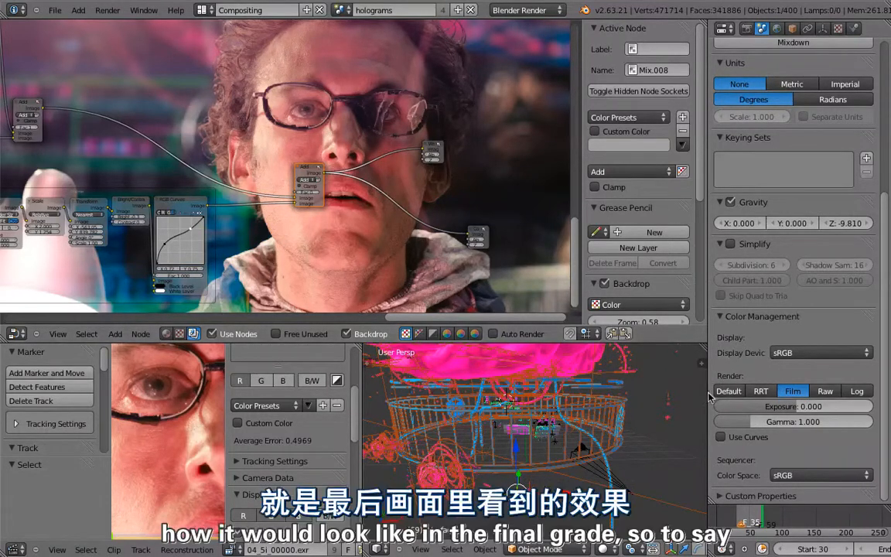
{"action": "left_click", "coordinate": [728, 390]}
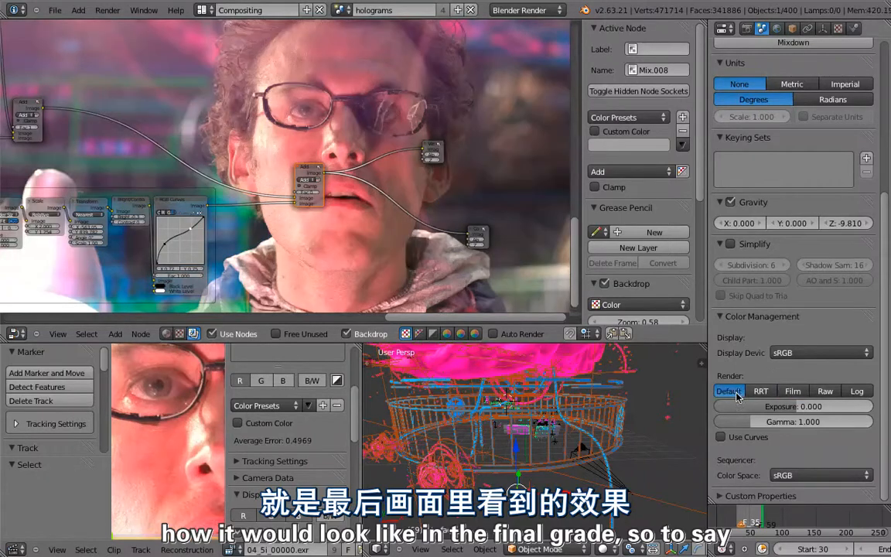